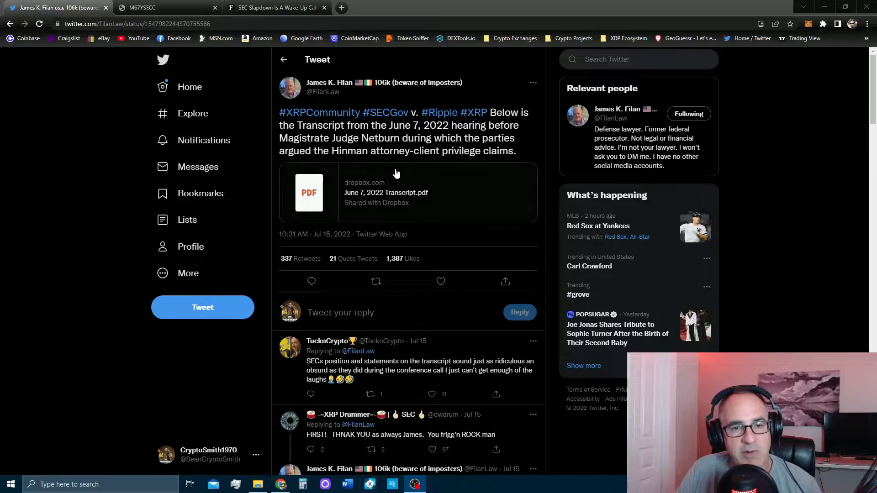
pyautogui.moveTo(413, 202)
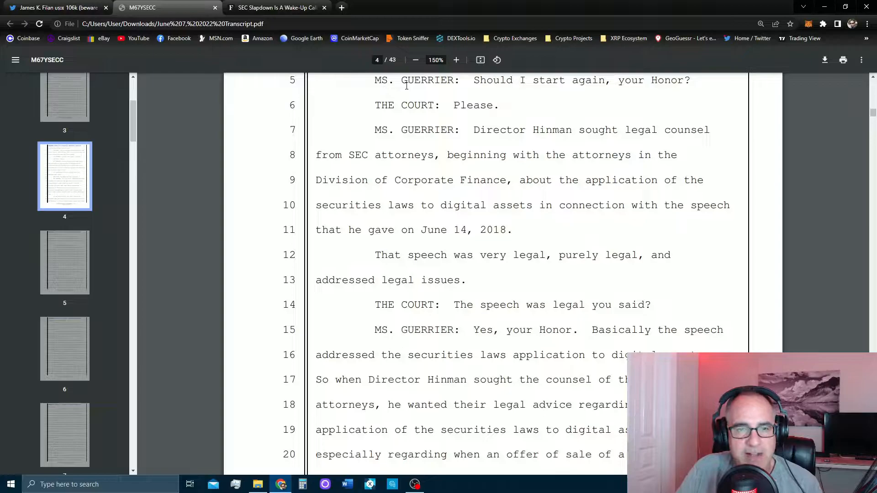
# Step: Select the 'THE COURT:' speaker label on line 6 of transcript page 4
pyautogui.doubleClick(414, 130)
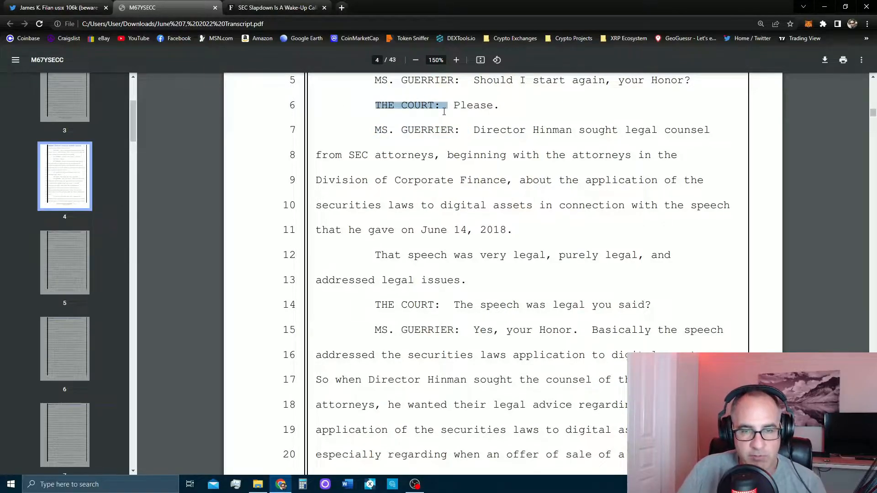
# Step: Select the 'MS. GUERRIER:' speaker label on line 7 of page 4, replacing the court label
pyautogui.doubleClick(418, 130)
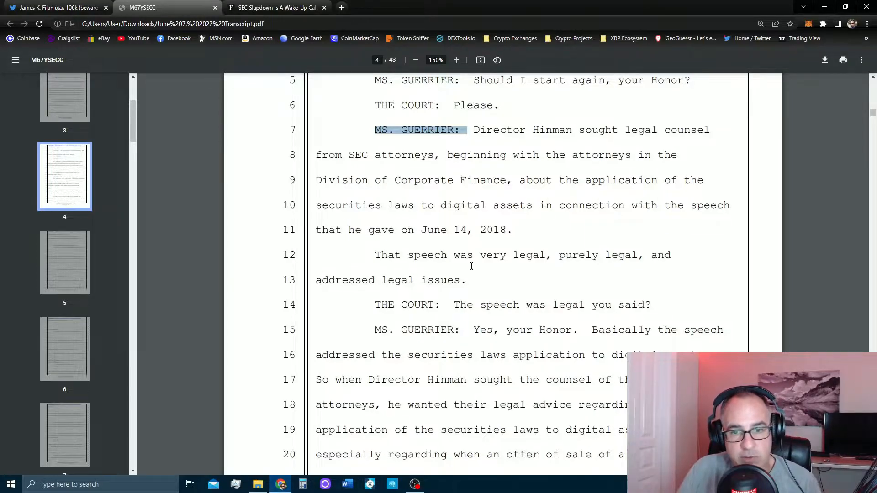
# Step: Select 'THE COURT:' on line 14 of page 4, then scroll to Guerrier's answer
pyautogui.moveTo(479, 255); pyautogui.dragTo(665, 255)
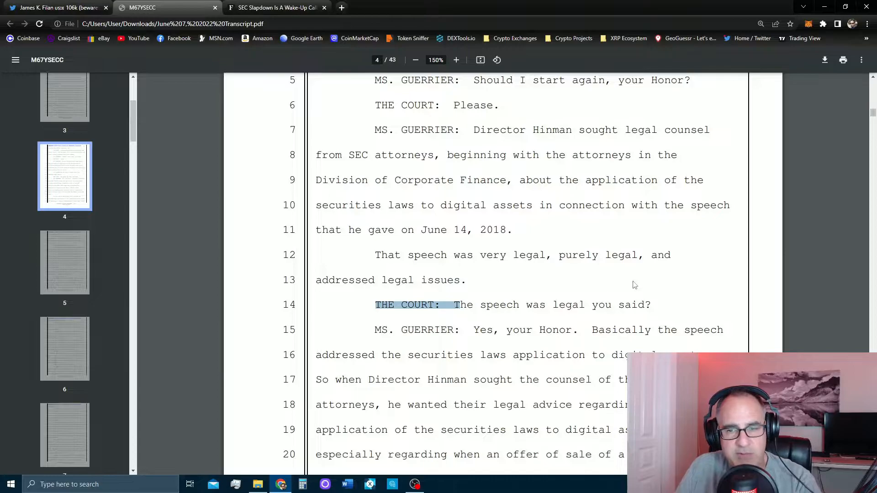
pyautogui.scroll(-3)
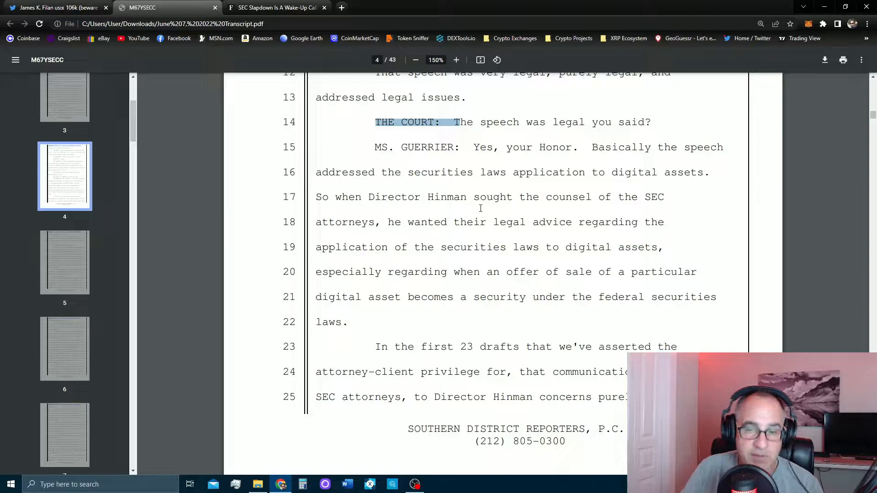
# Step: Scroll to page 5 of 43, where the court asks what Hinman's advice was for
pyautogui.scroll(-3)
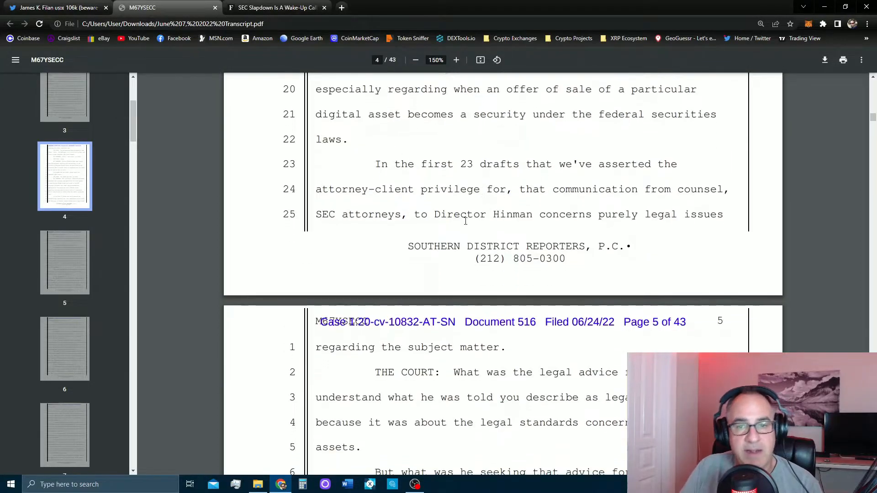
pyautogui.scroll(-3)
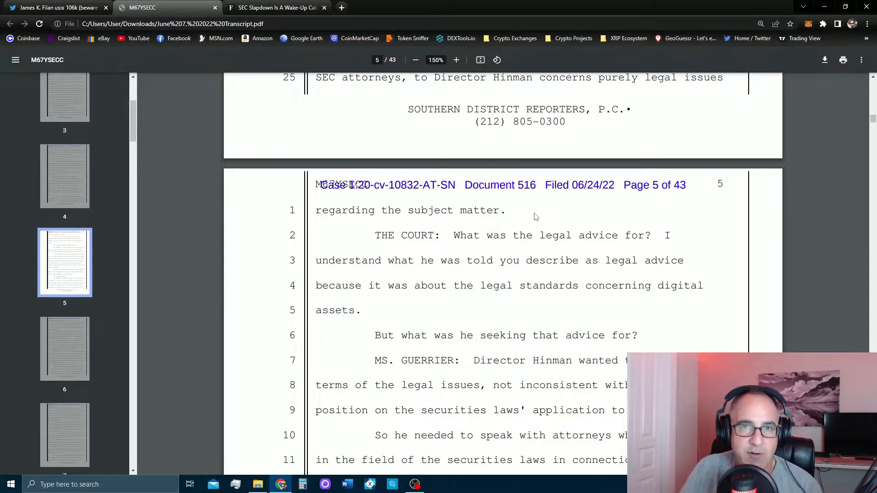
pyautogui.moveTo(531, 221)
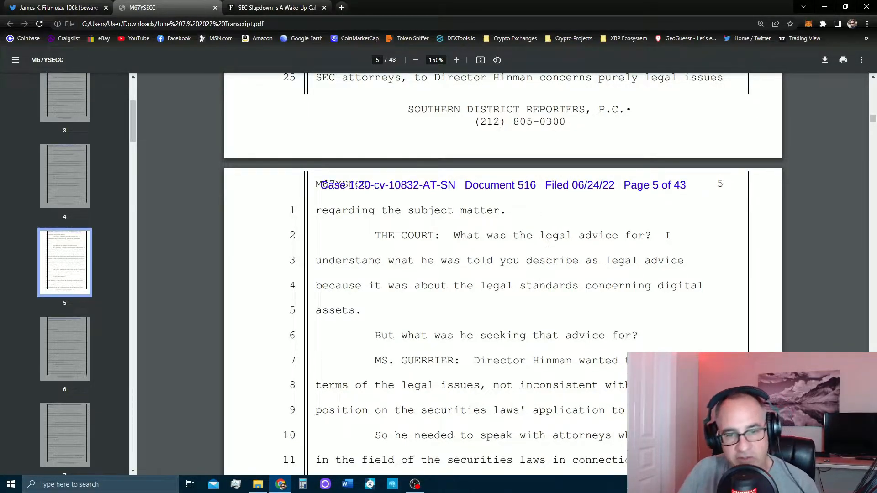
# Step: Scroll through page 6 onto page 7, where Guerrier mentions counsel from other SEC divisions
pyautogui.scroll(-3)
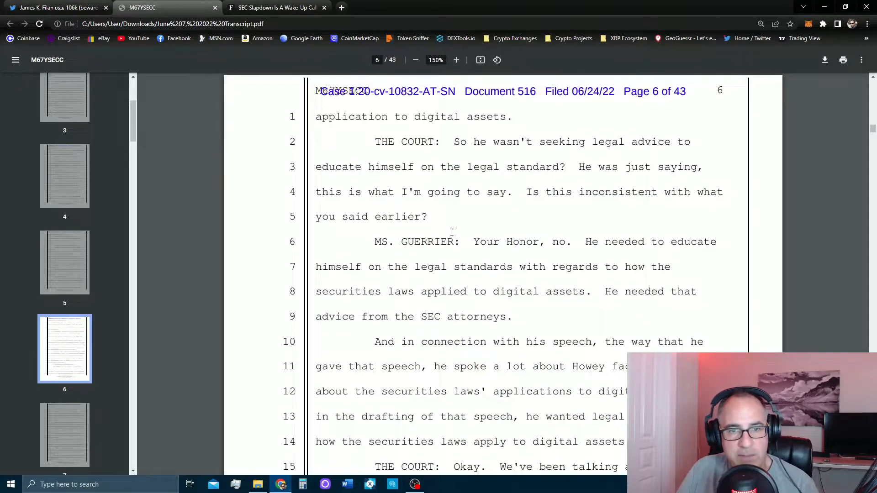
pyautogui.scroll(-3)
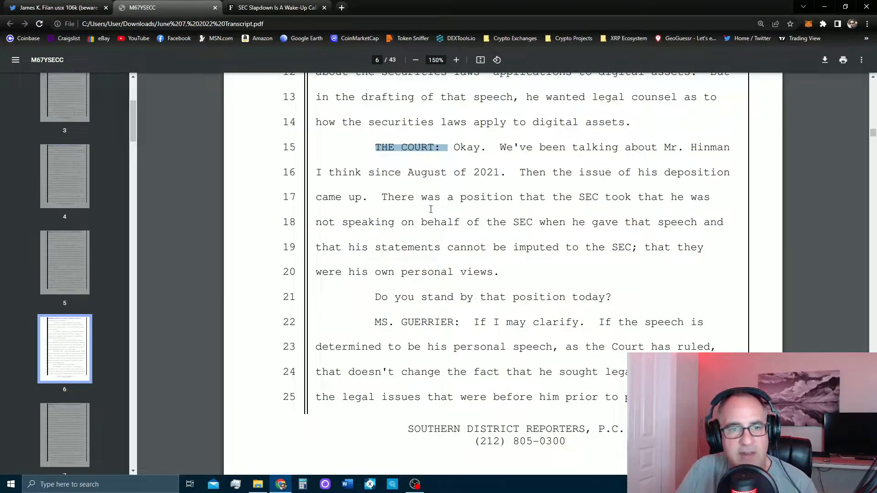
pyautogui.moveTo(543, 219)
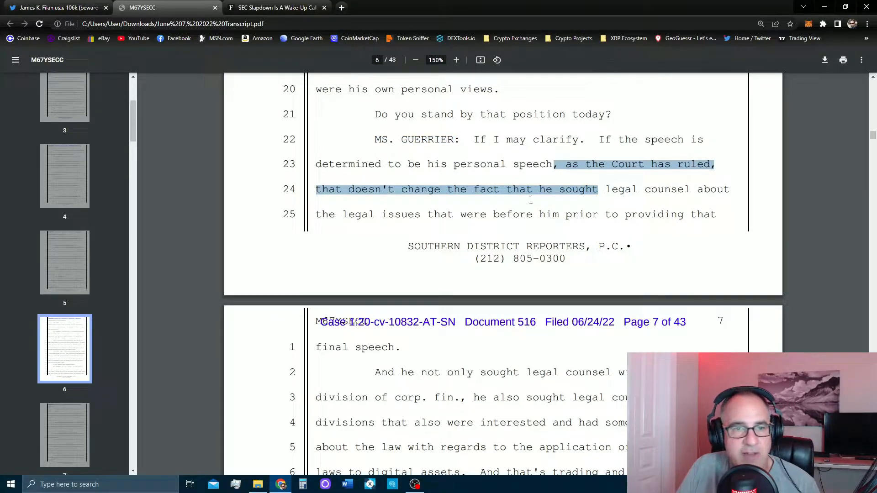
pyautogui.moveTo(685, 229)
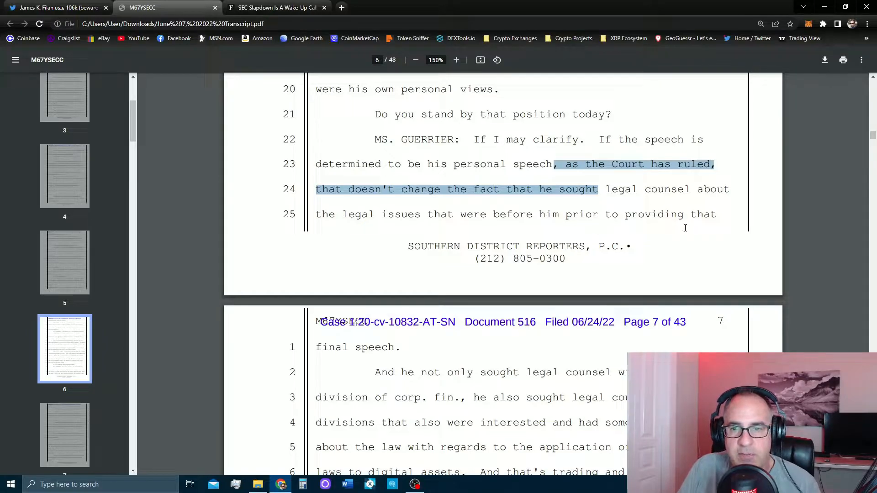
pyautogui.scroll(-3)
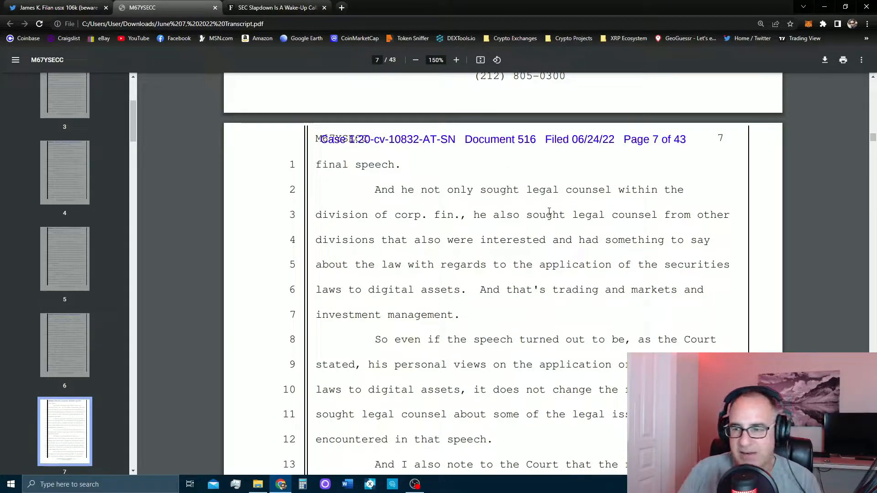
# Step: Scroll from page 7 through page 8 onward to page 13 of 43
pyautogui.scroll(-3)
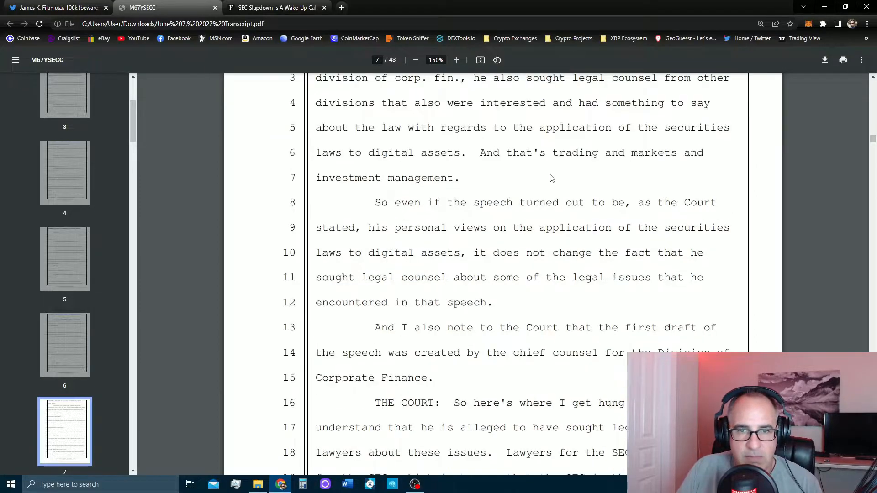
pyautogui.scroll(-3)
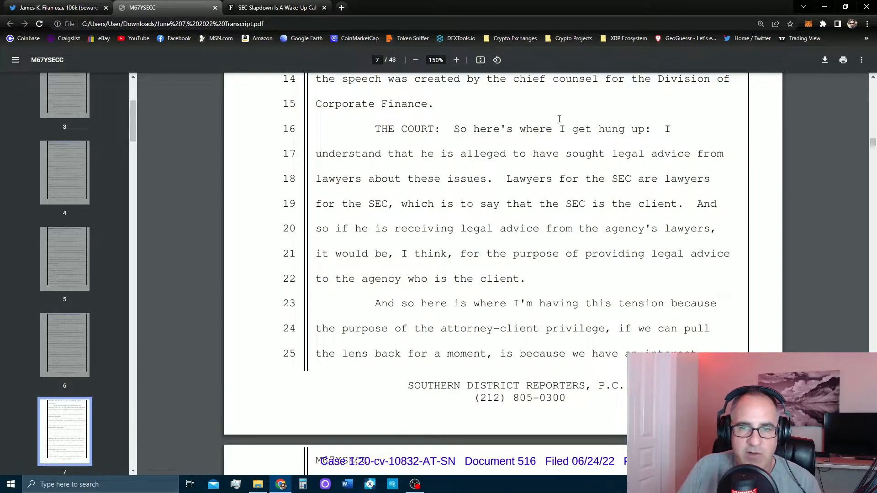
pyautogui.scroll(-3)
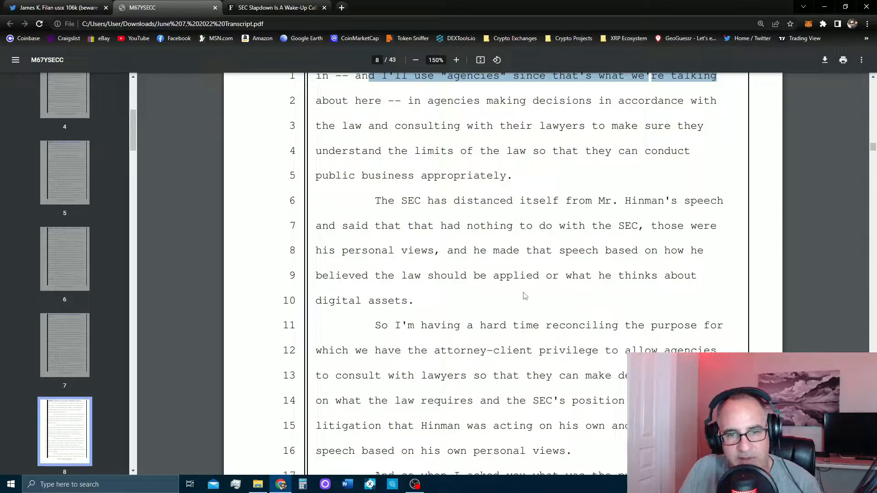
pyautogui.scroll(-3)
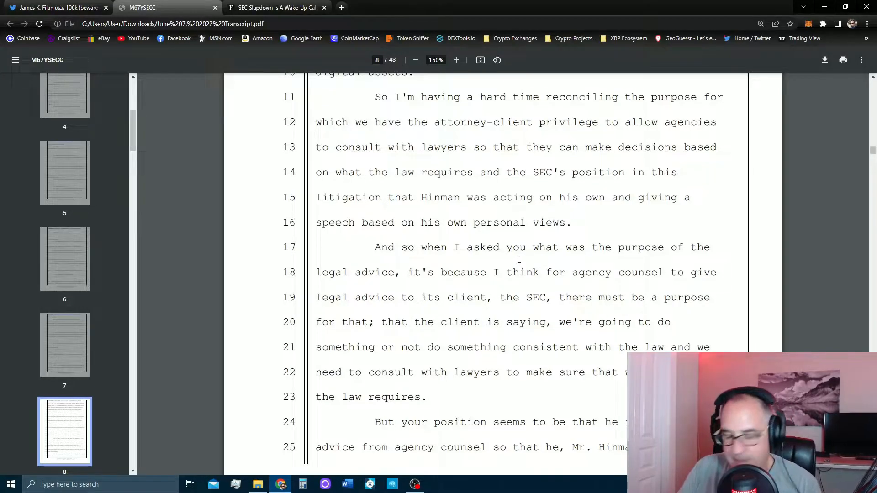
pyautogui.scroll(-3)
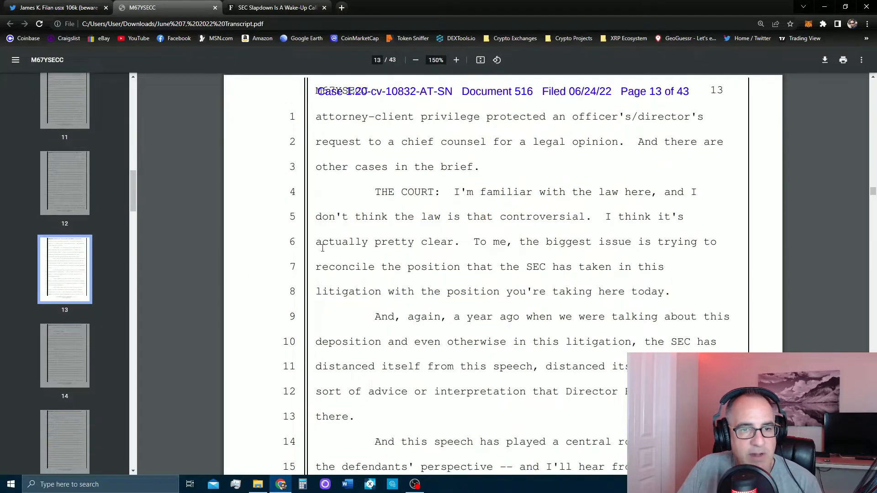
pyautogui.moveTo(675, 199)
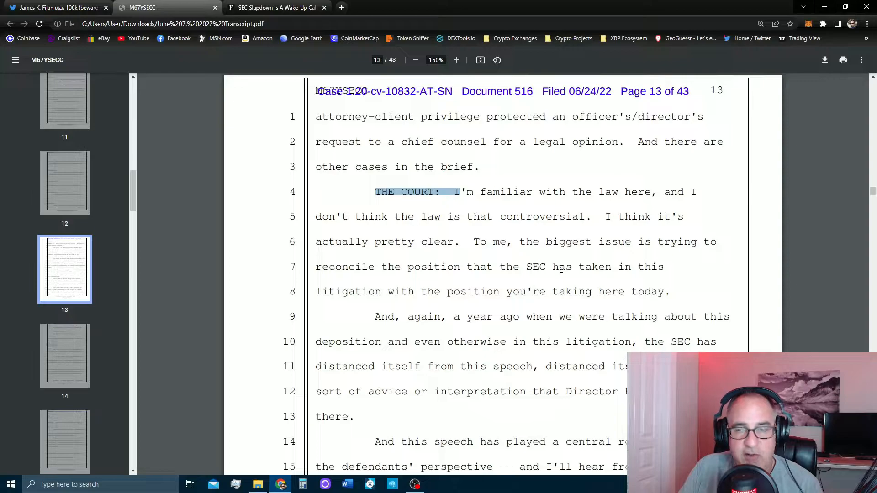
# Step: Scroll page 13 down to the court saying the SEC embraces Hinman's speech
pyautogui.scroll(-3)
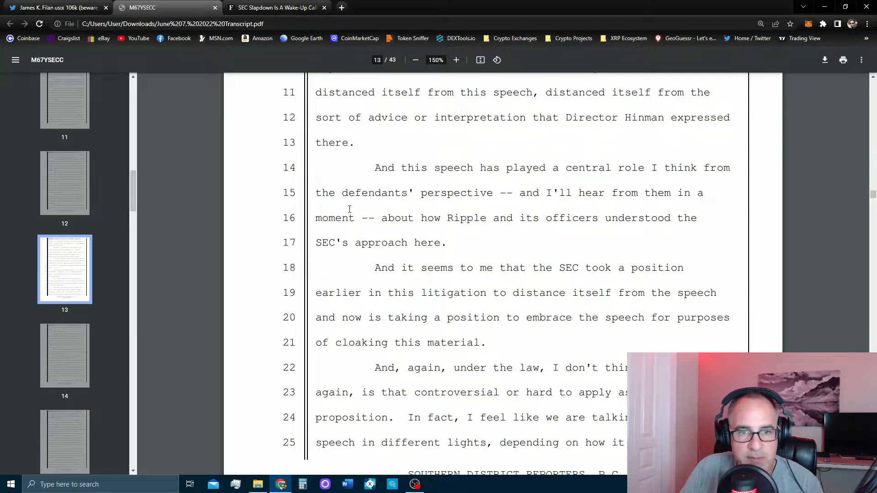
pyautogui.moveTo(681, 225)
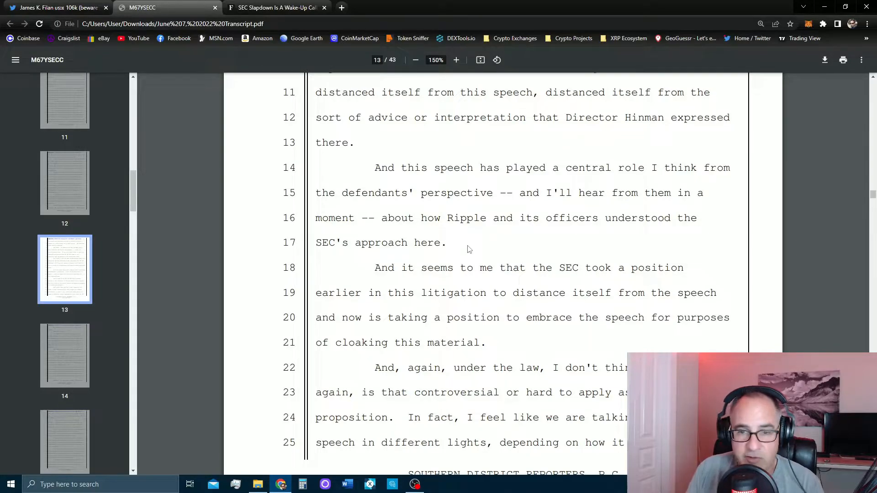
# Step: Scroll past 'depending on how it suits the SEC.' on page 13 to page 14
pyautogui.scroll(-3)
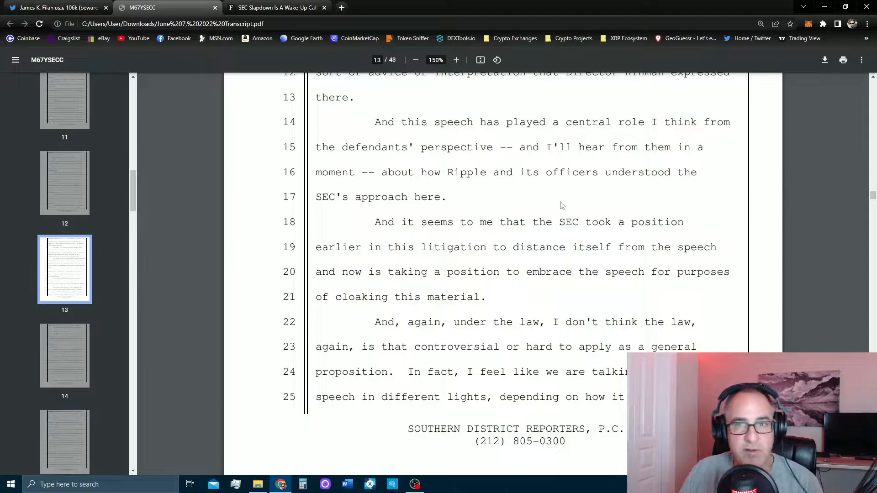
pyautogui.scroll(-3)
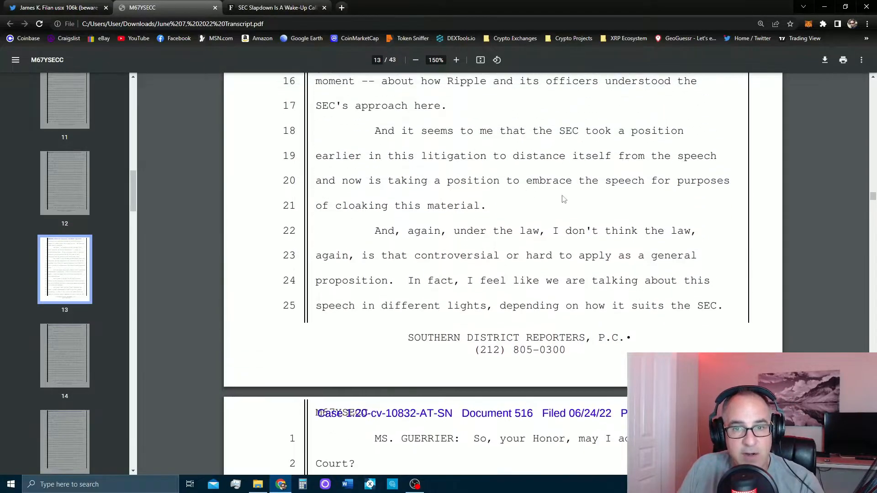
pyautogui.moveTo(424, 264)
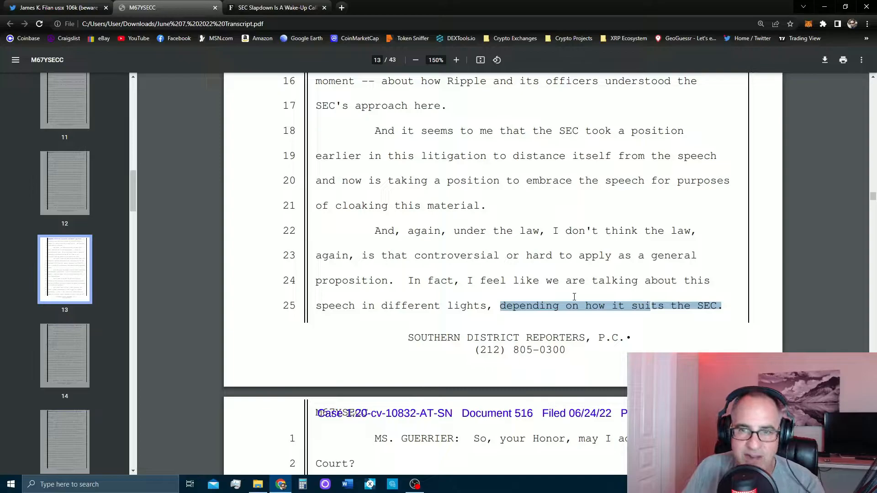
pyautogui.scroll(-3)
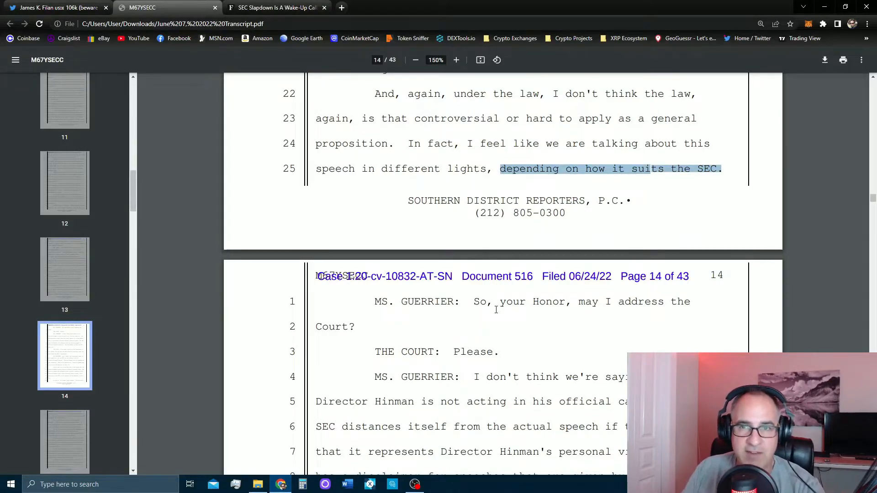
# Step: Scroll to page 16 of 43, where Guerrier ties the speech to Corp Fin's position
pyautogui.scroll(-3)
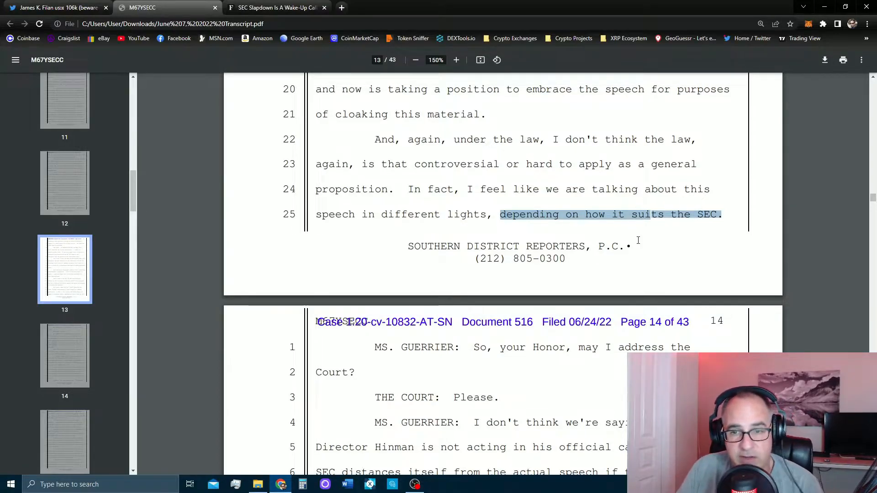
pyautogui.scroll(-3)
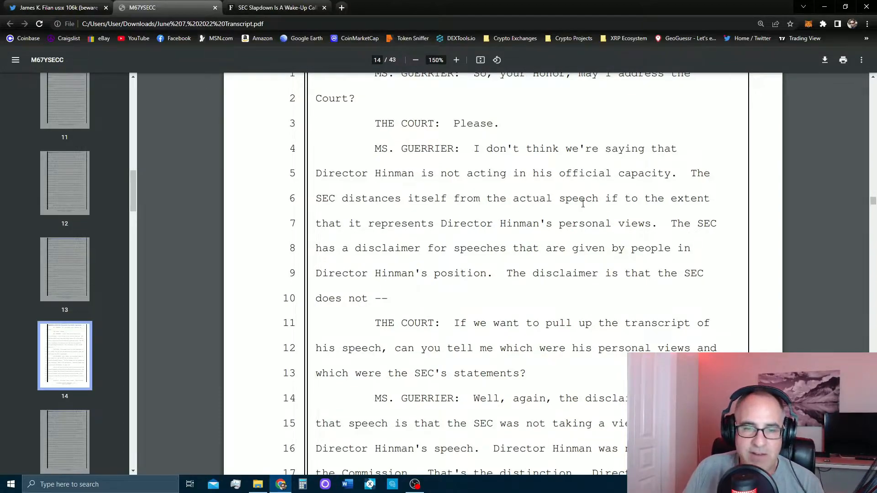
pyautogui.scroll(-3)
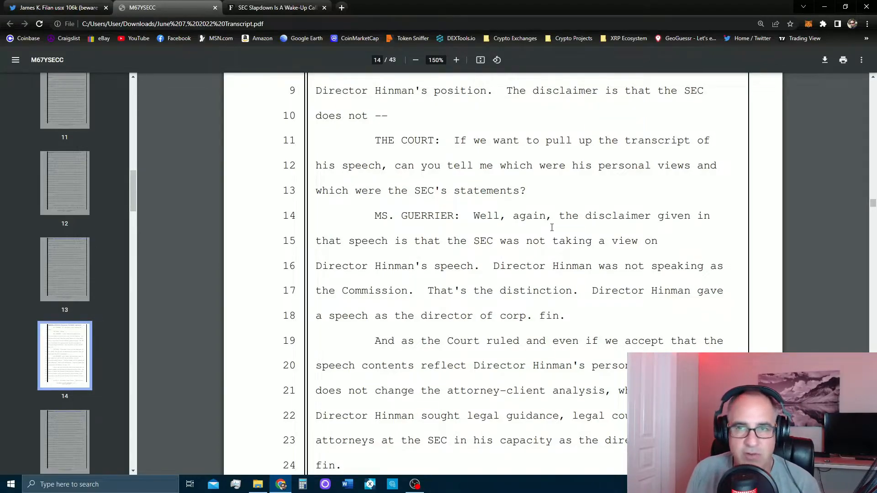
pyautogui.moveTo(541, 232)
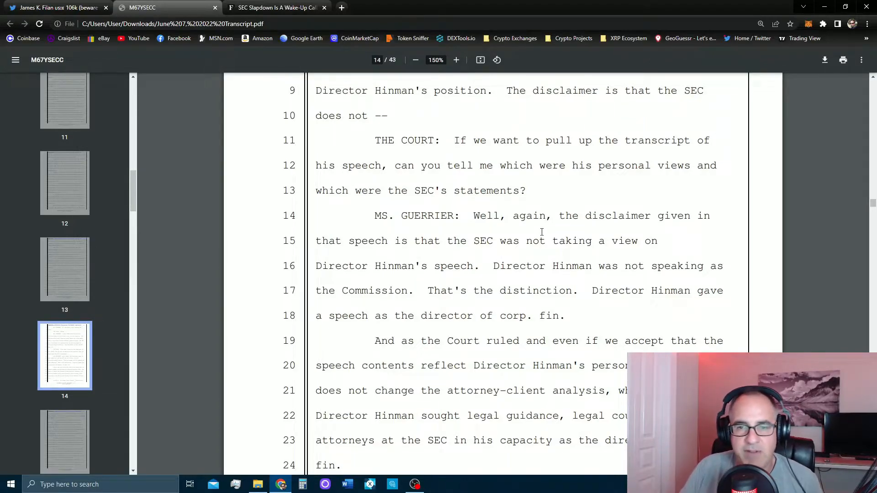
pyautogui.scroll(-3)
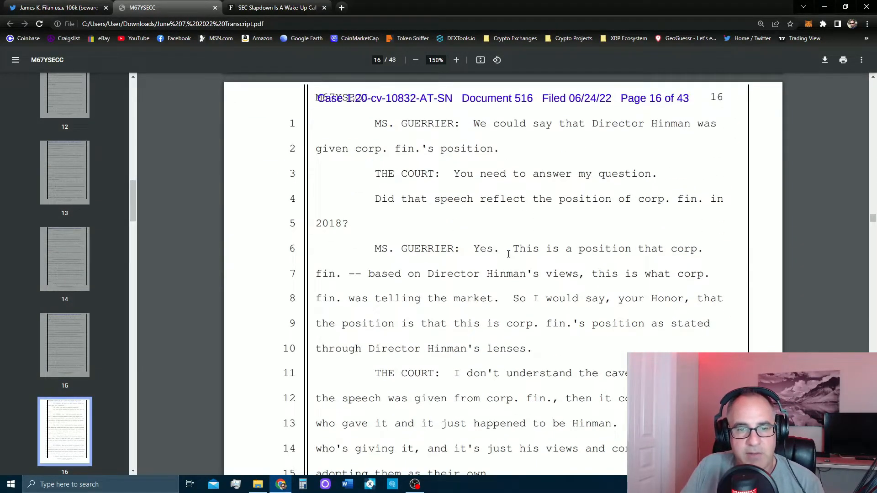
# Step: Scroll the thumbnail sidebar and jump to the page 29 thumbnail
pyautogui.scroll(-3)
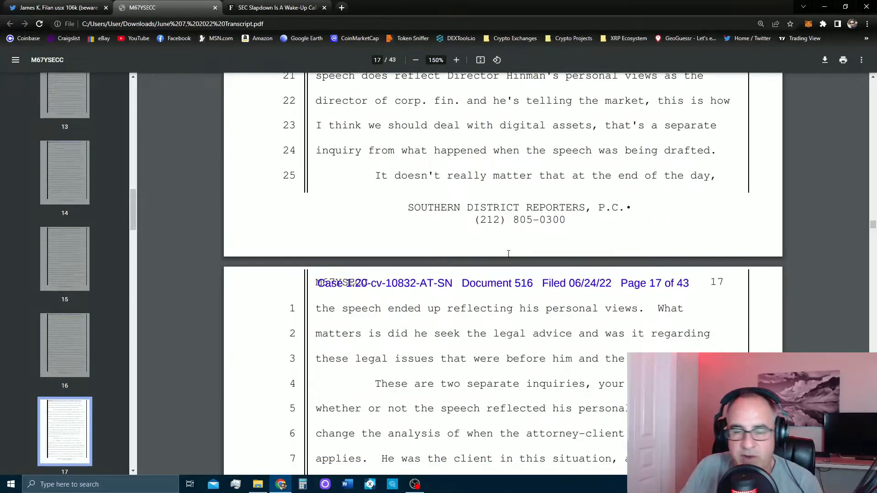
pyautogui.scroll(-3)
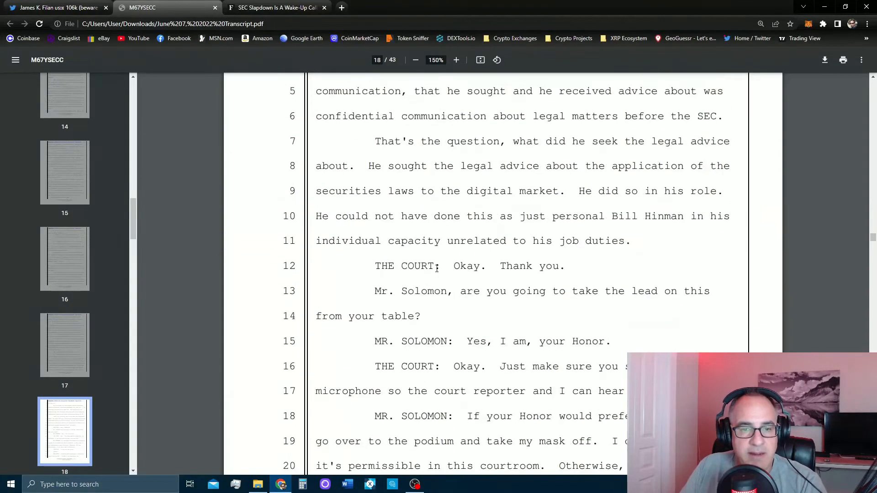
pyautogui.moveTo(71, 333)
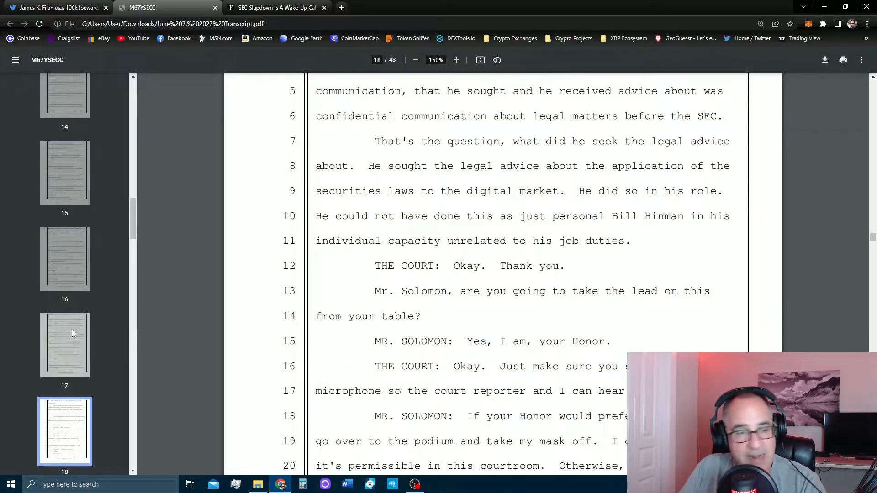
pyautogui.scroll(-3)
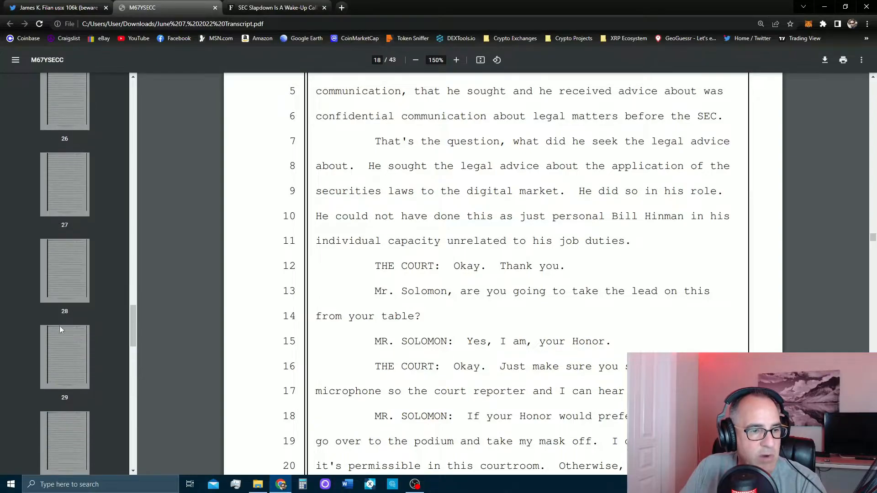
pyautogui.click(64, 330)
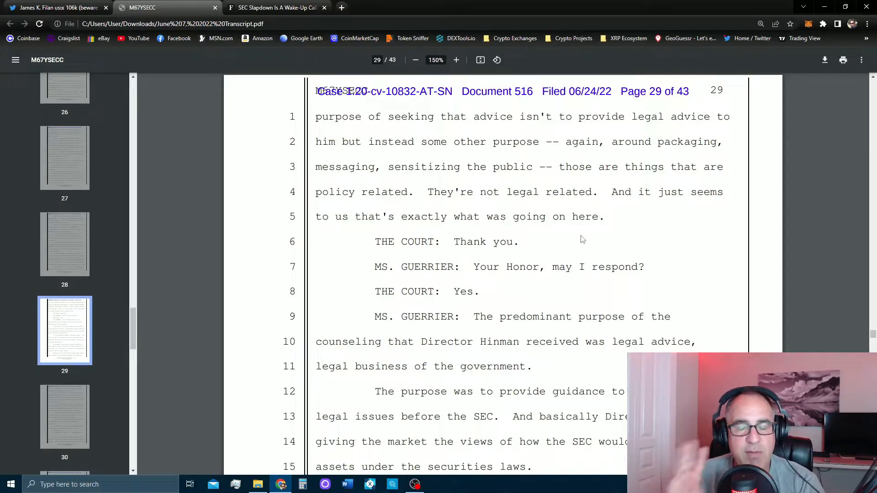
pyautogui.moveTo(573, 216)
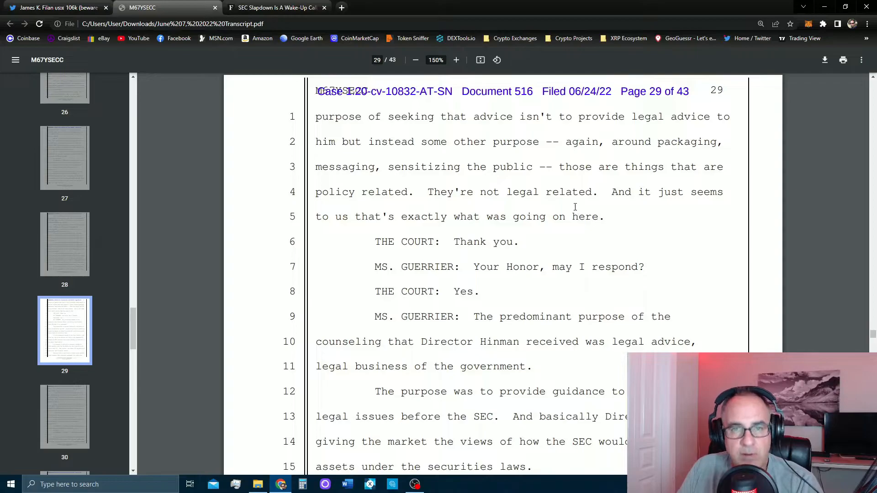
# Step: Highlight page 29 lines 12–13: the purpose was guidance to the market on legal issues before the SEC
pyautogui.scroll(-3)
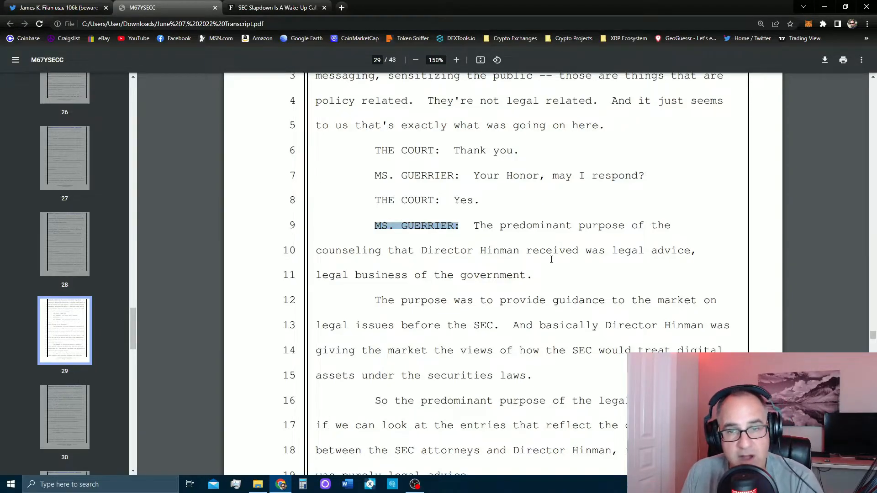
pyautogui.scroll(-3)
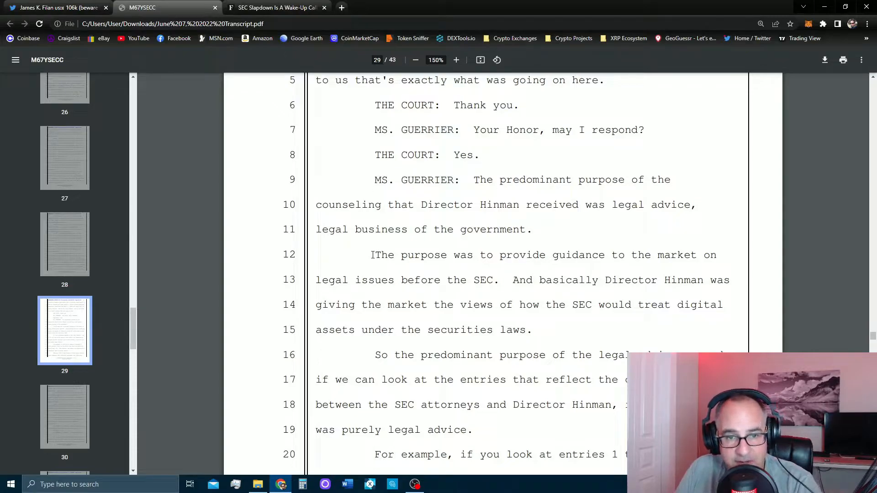
pyautogui.moveTo(375, 255); pyautogui.dragTo(628, 255)
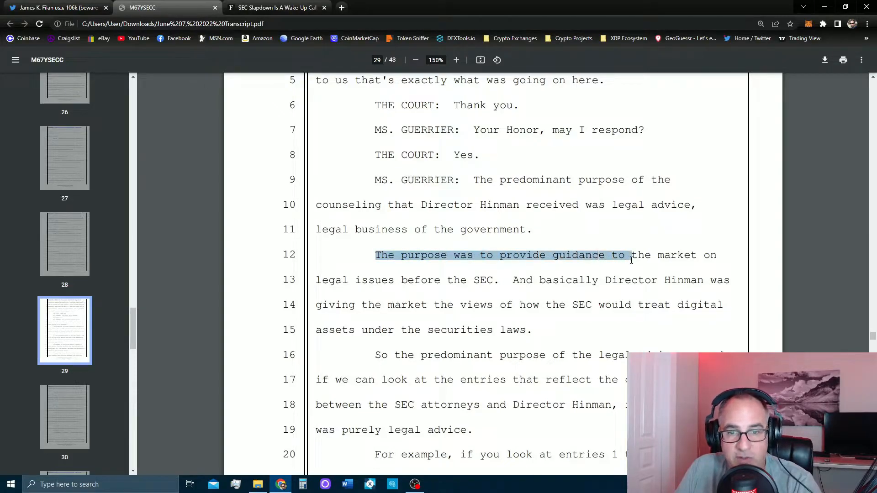
pyautogui.moveTo(630, 255); pyautogui.dragTo(709, 280)
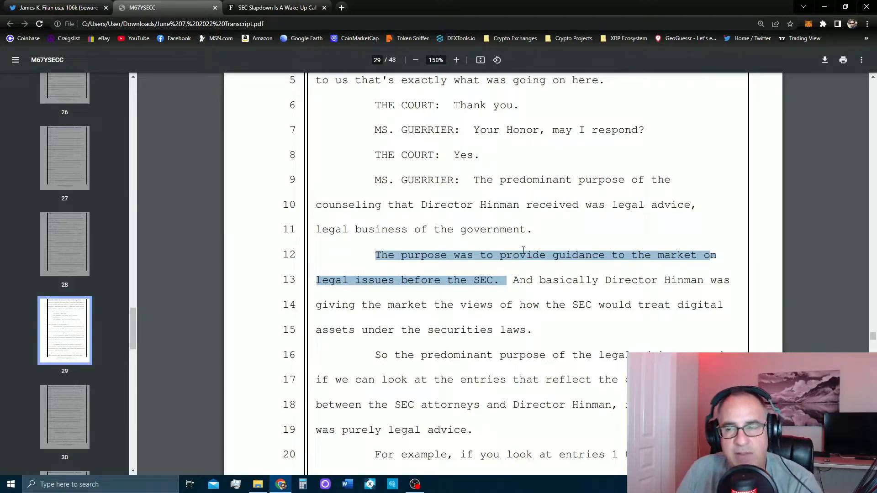
pyautogui.moveTo(519, 249)
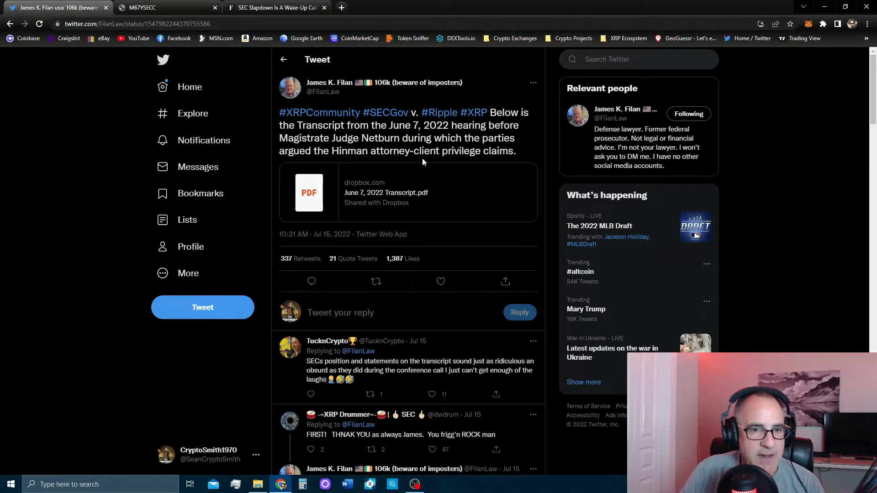
# Step: Read the replies under Filan's hearing-transcript tweet, then return to the transcript PDF
pyautogui.scroll(-3)
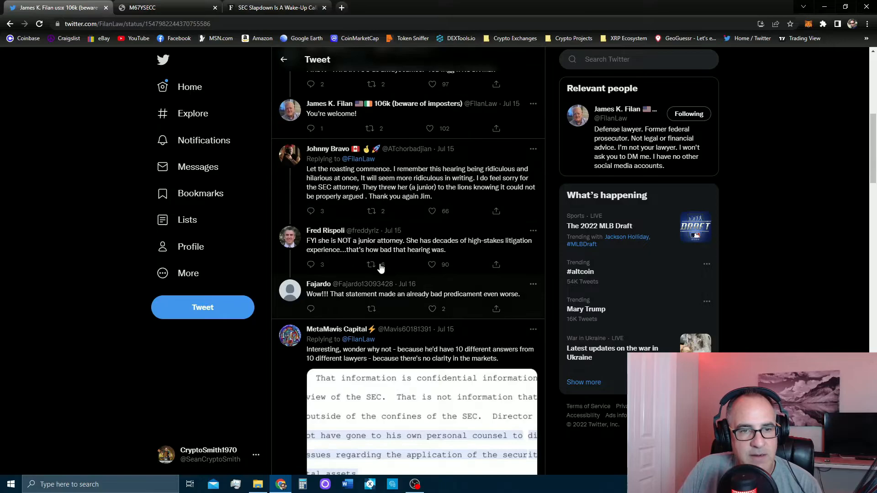
pyautogui.click(371, 264)
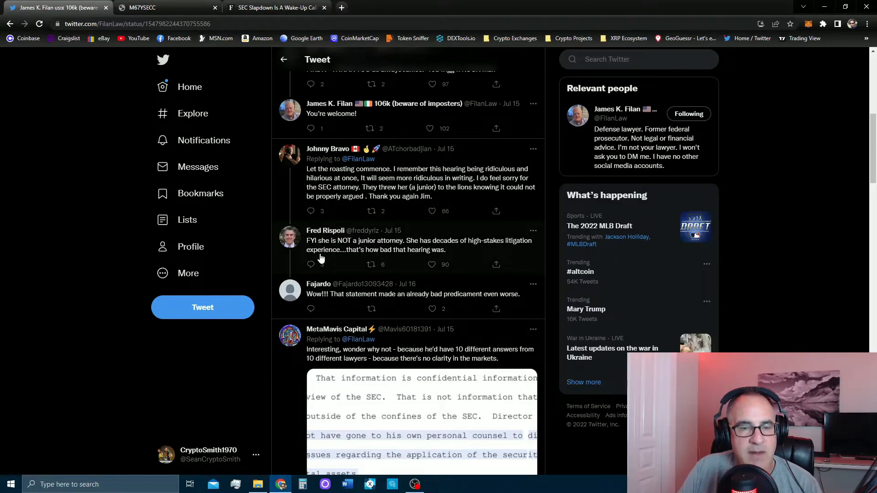
pyautogui.moveTo(413, 251)
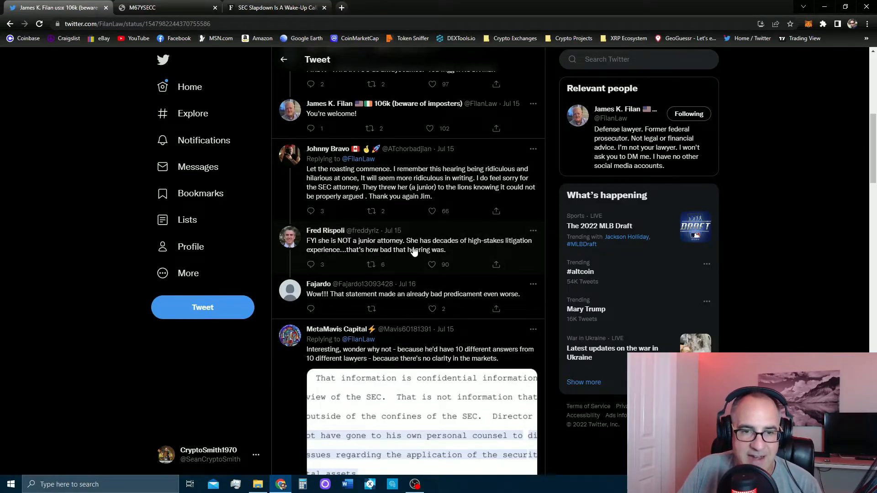
pyautogui.moveTo(486, 254)
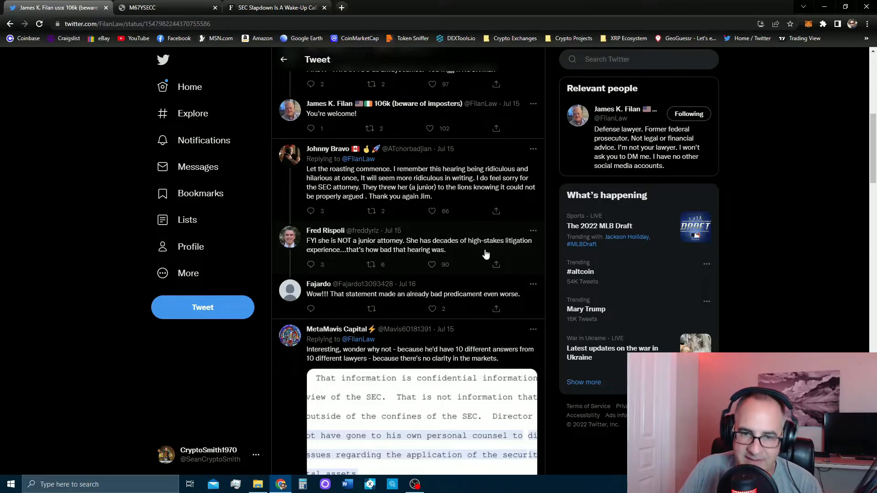
pyautogui.moveTo(475, 259)
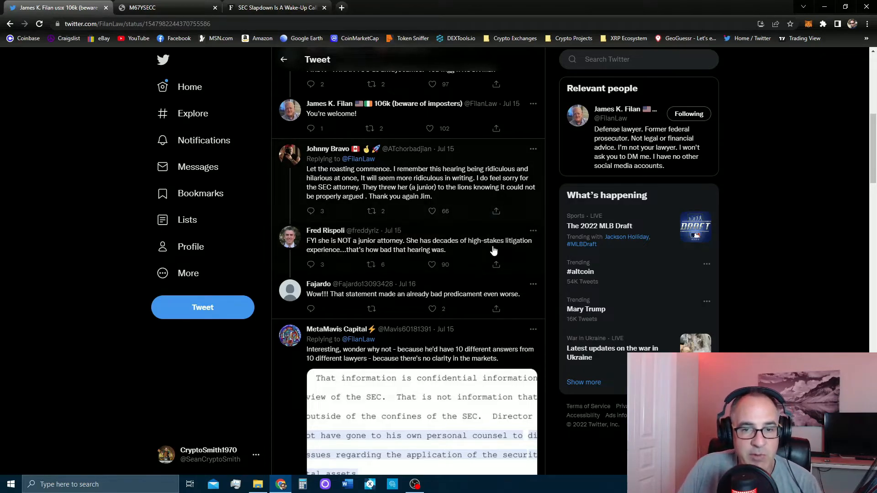
pyautogui.moveTo(469, 199)
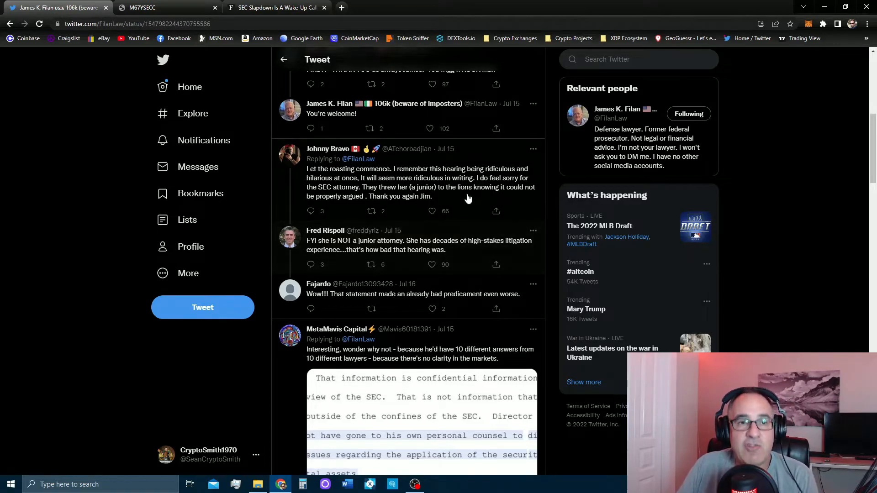
pyautogui.click(162, 7)
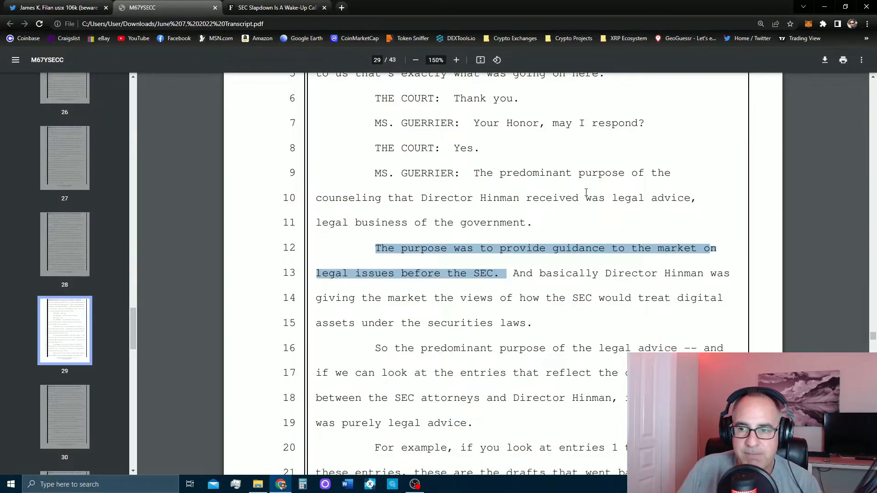
# Step: Scroll to the end of page 29, where Guerrier cites entries 1 through 23
pyautogui.scroll(-3)
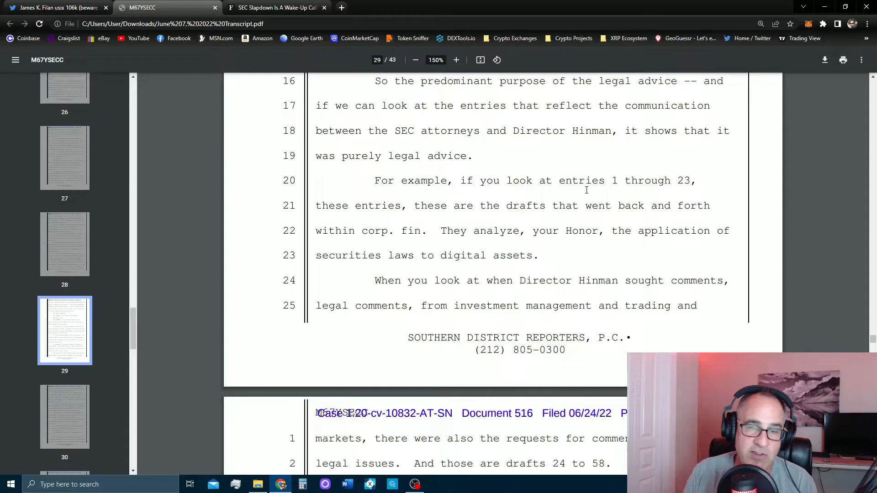
pyautogui.moveTo(595, 160)
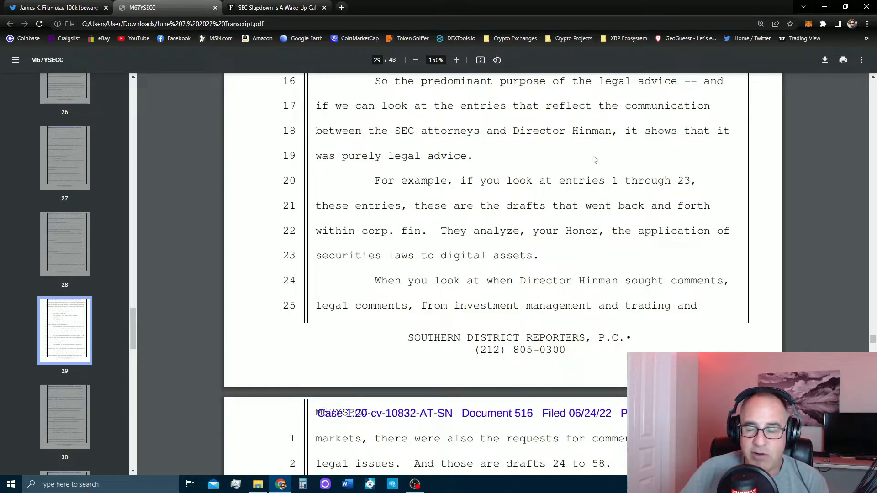
pyautogui.moveTo(551, 136)
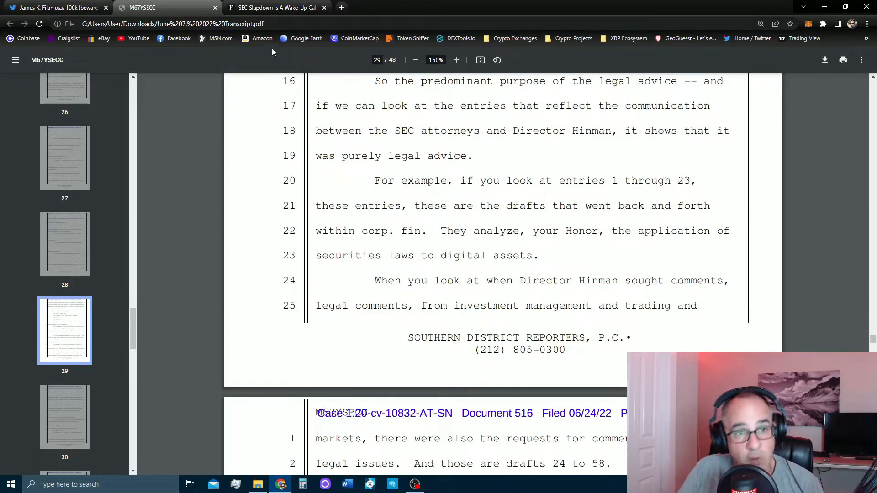
# Step: Switch to Roslyn Layton's Forbes article 'SEC Slapdown Is A Wake-Up Call To Congress'
pyautogui.click(274, 8)
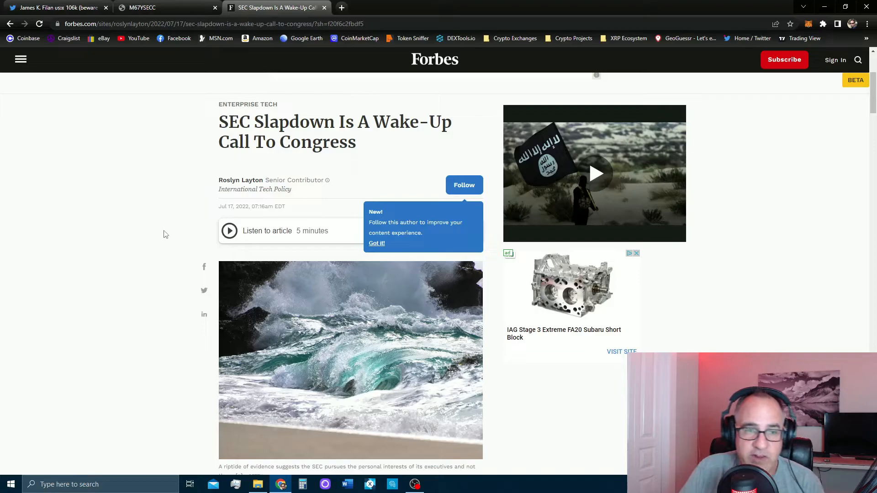
pyautogui.moveTo(172, 235)
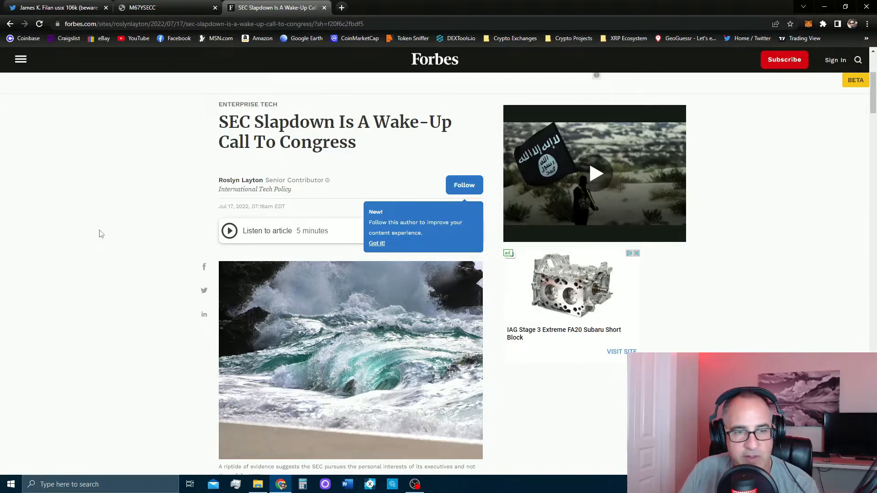
# Step: Select the opening paragraph's July 12 rejection, anticipated ruling and hiding-documents remarks
pyautogui.scroll(-3)
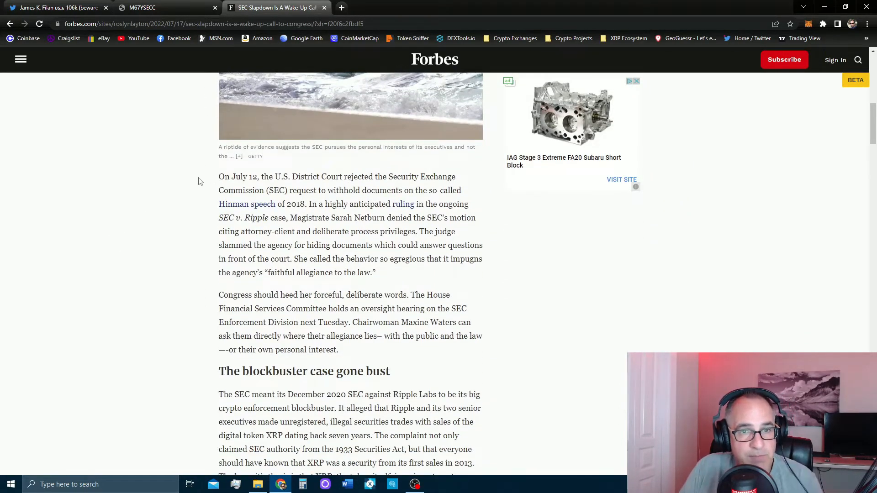
pyautogui.moveTo(219, 176); pyautogui.dragTo(246, 177)
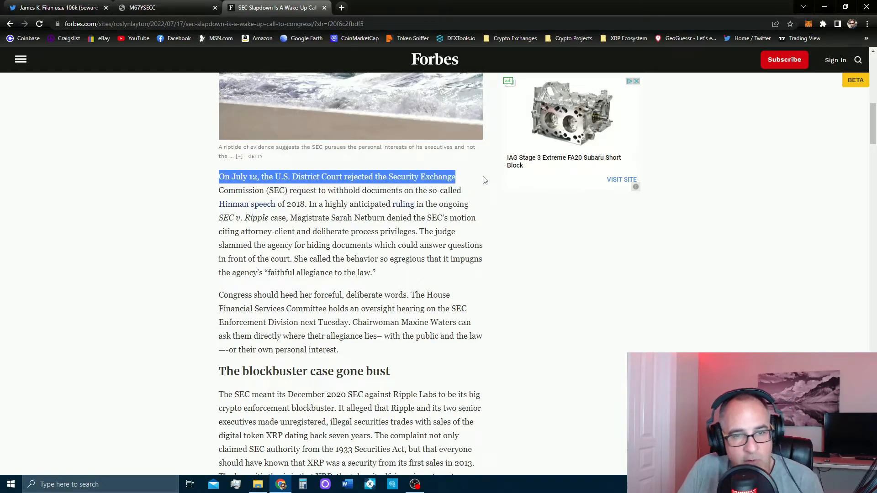
pyautogui.moveTo(403, 190)
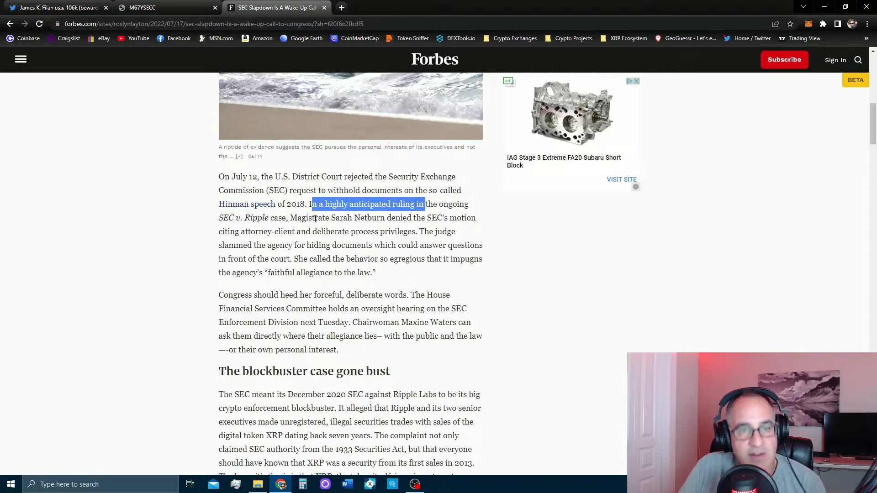
pyautogui.moveTo(313, 204); pyautogui.dragTo(481, 217)
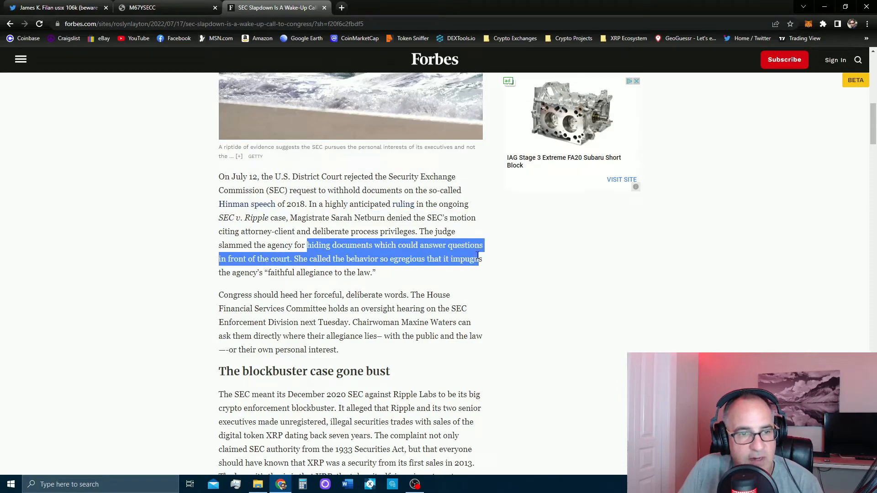
pyautogui.moveTo(476, 258); pyautogui.dragTo(375, 272)
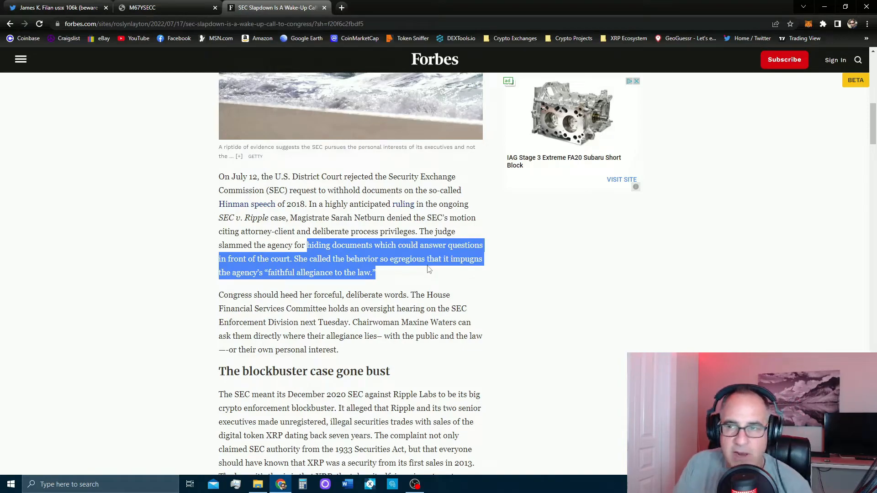
pyautogui.moveTo(430, 200)
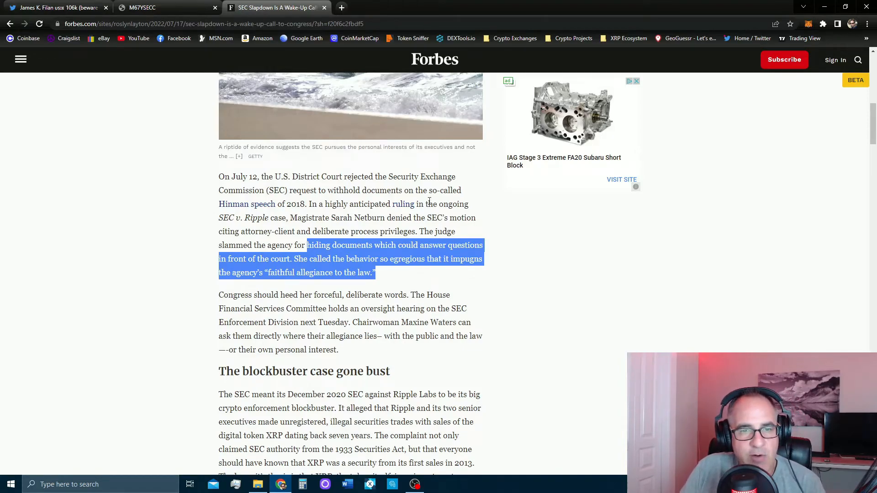
pyautogui.moveTo(415, 322)
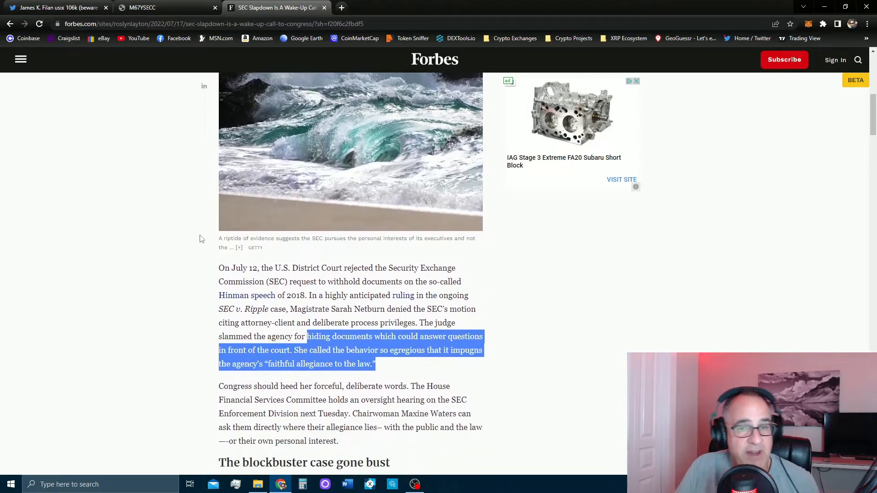
# Step: Select the 'Congress should heed her forceful, deliberate words…' paragraph through 'Maxine Waters can.'
pyautogui.scroll(-3)
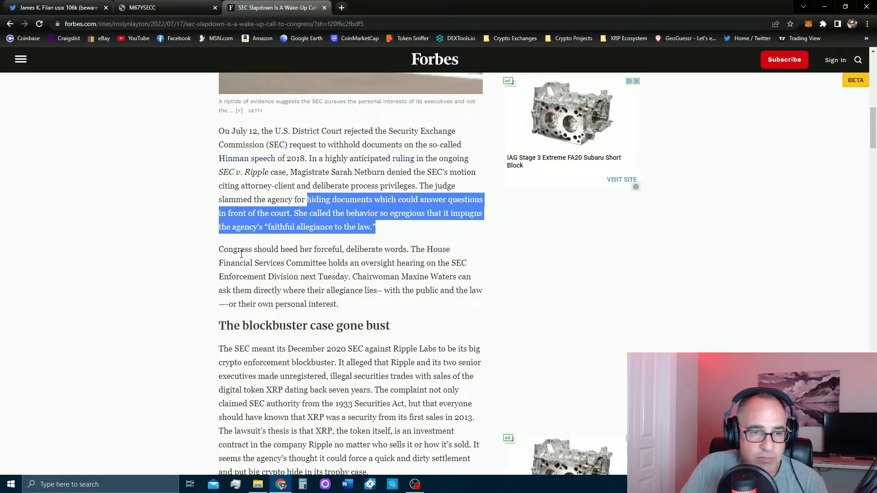
pyautogui.moveTo(219, 249); pyautogui.dragTo(470, 263)
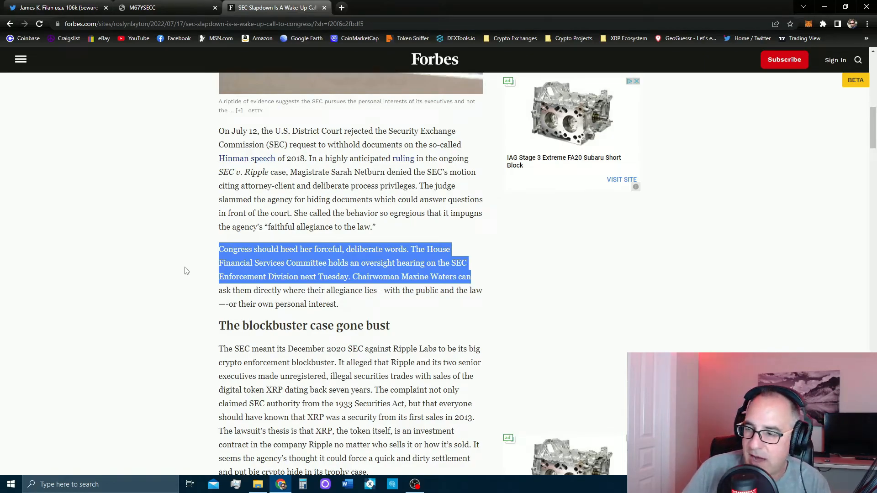
pyautogui.moveTo(183, 266)
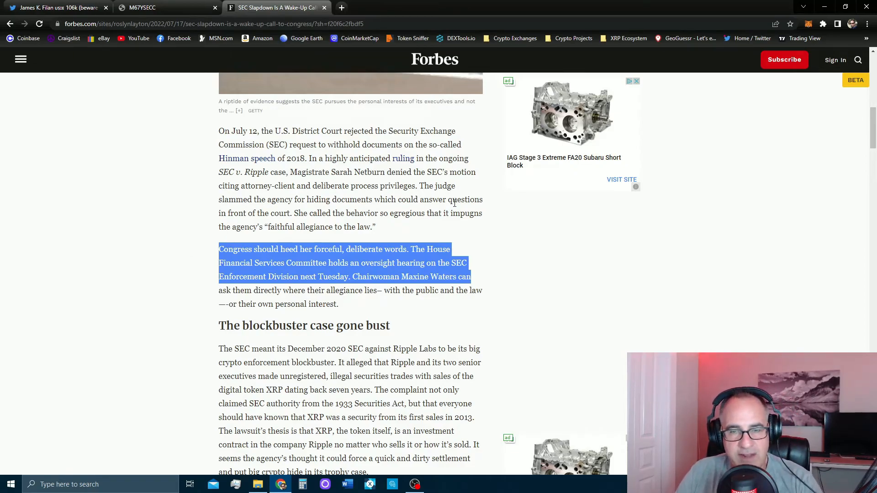
pyautogui.moveTo(563, 245)
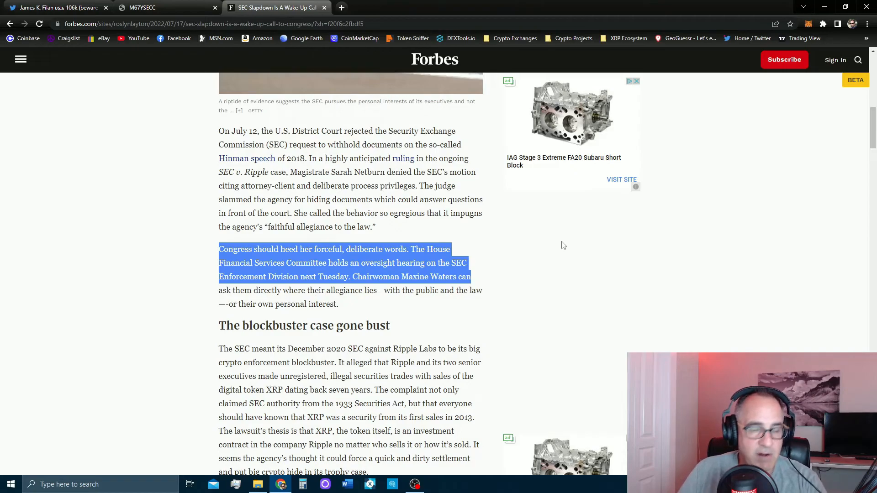